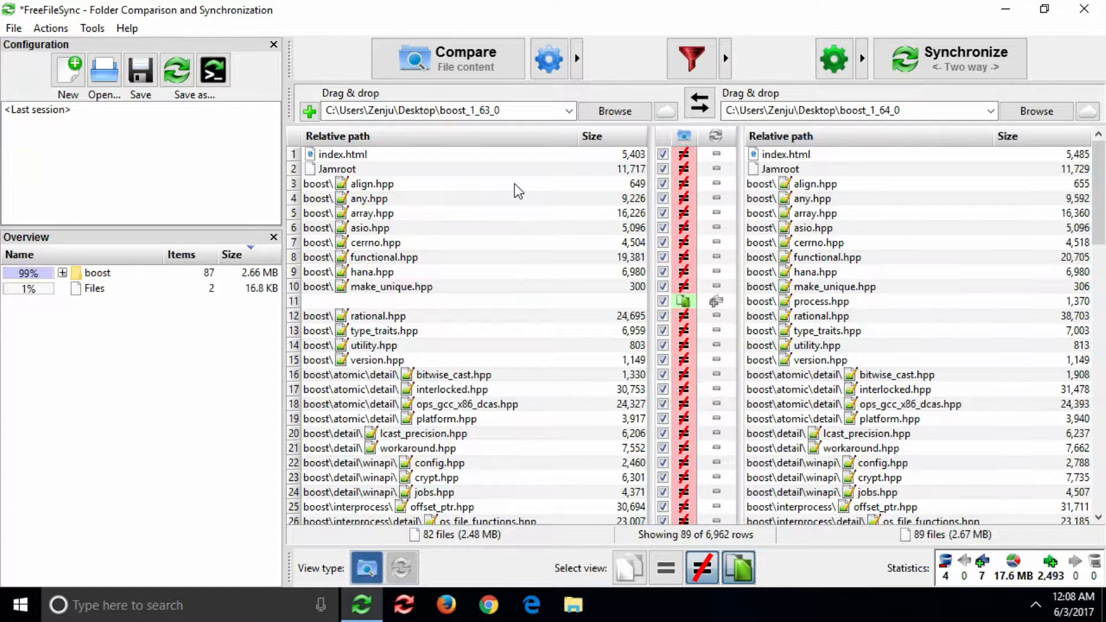
# - Try align.hpp's context actions: show it in its folder, open it, then close both
pyautogui.rightClick(371, 184)
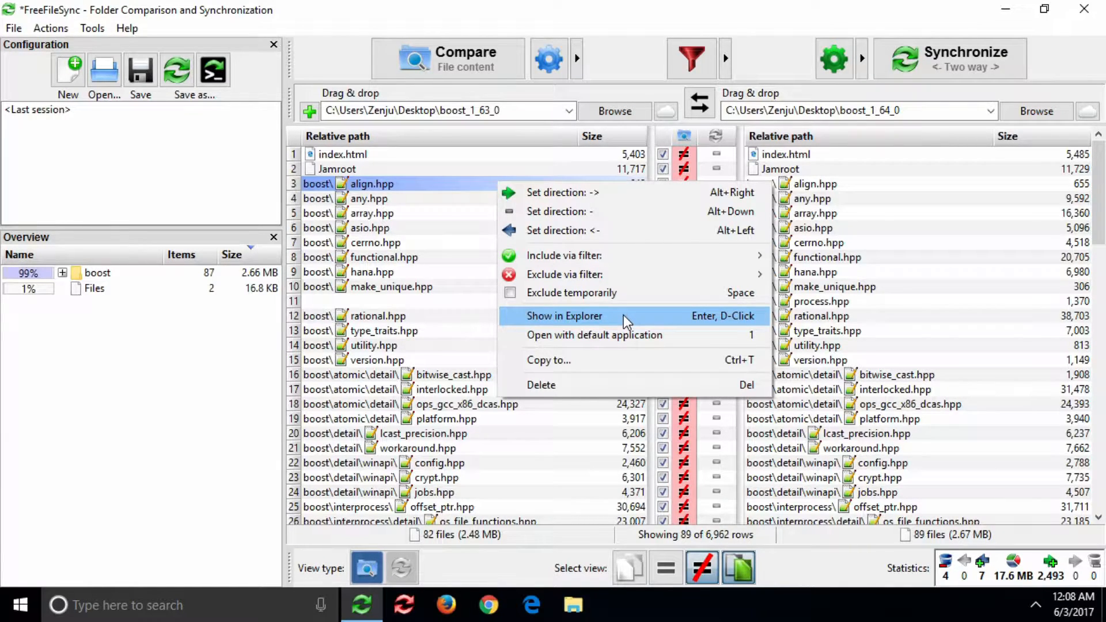
pyautogui.click(564, 315)
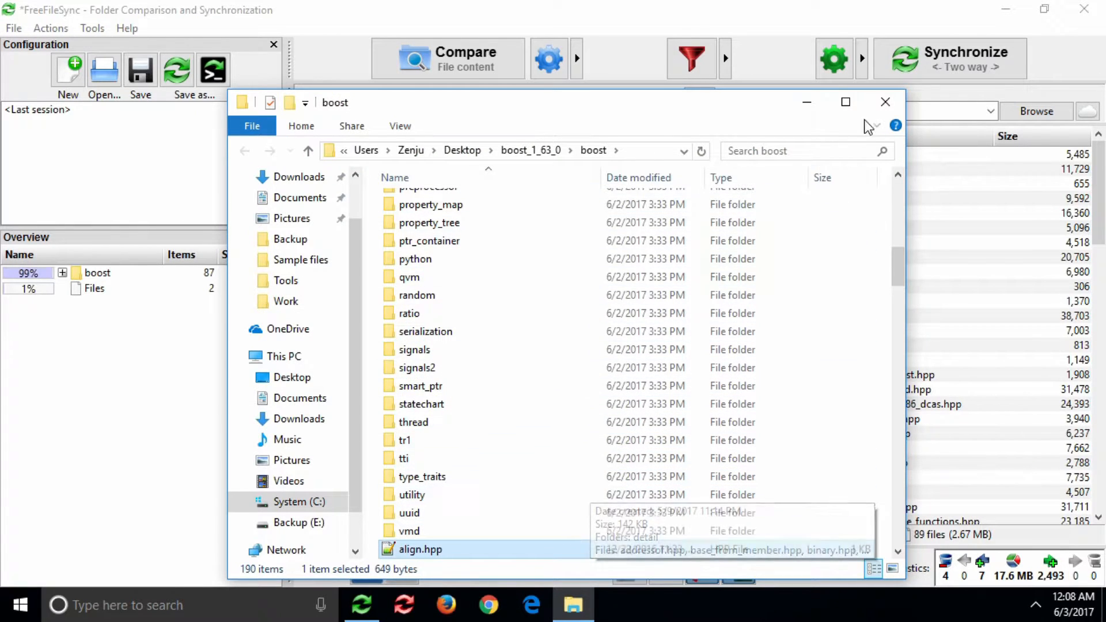
pyautogui.click(885, 102)
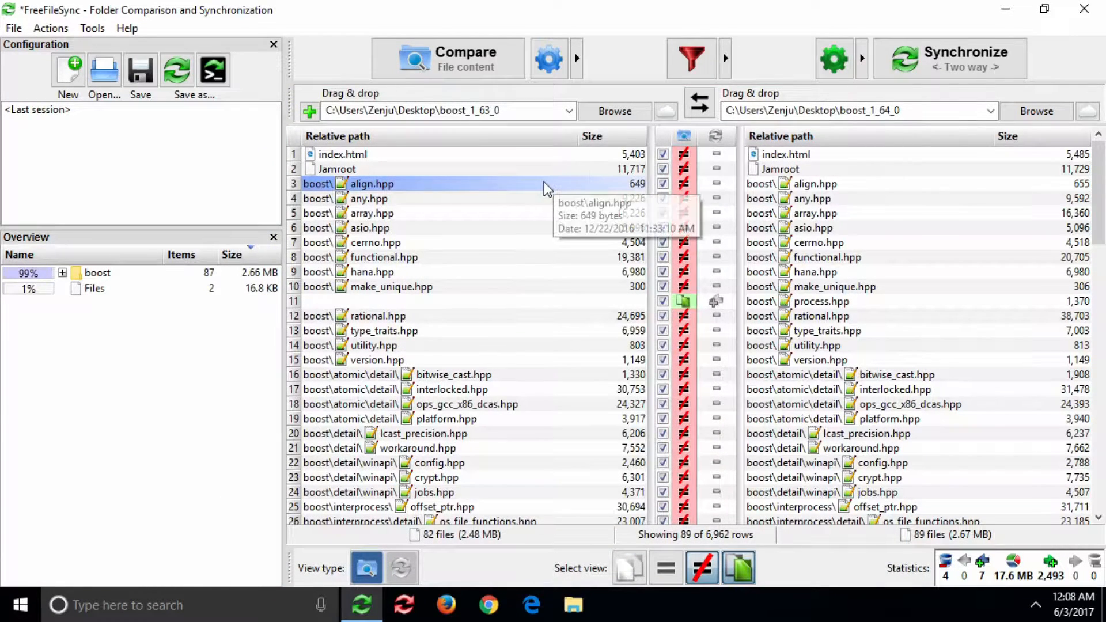
pyautogui.doubleClick(372, 183)
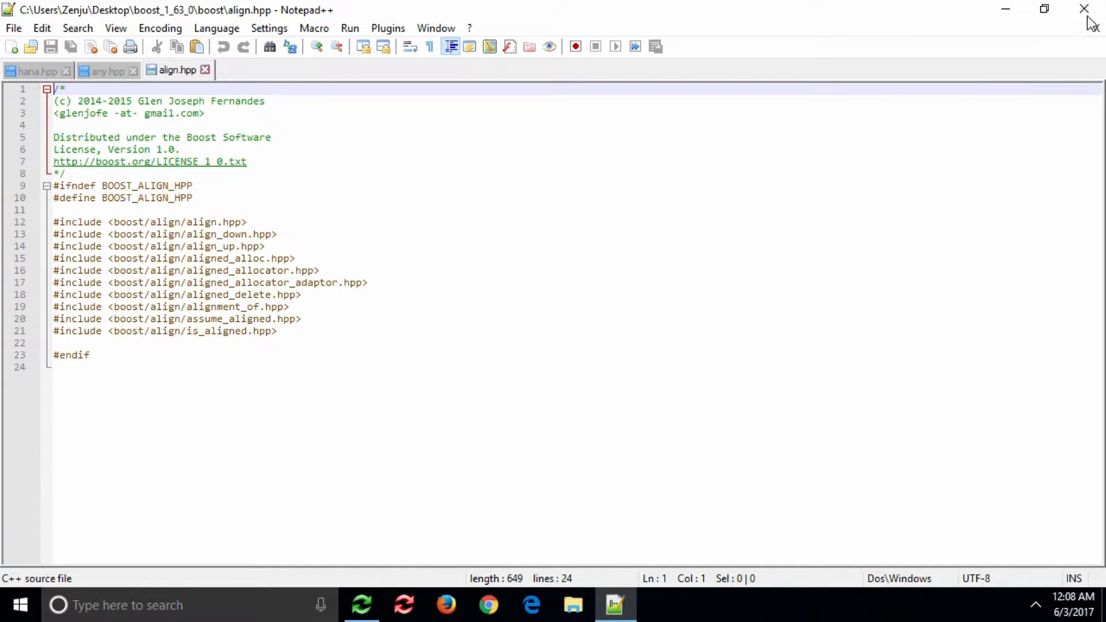
pyautogui.click(362, 605)
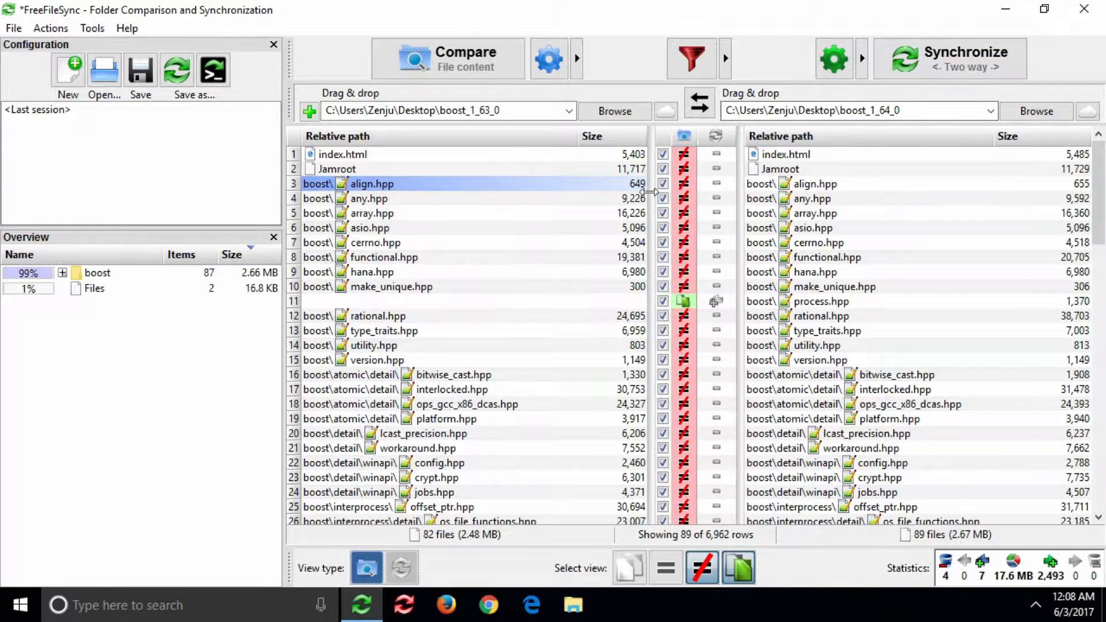
pyautogui.rightClick(372, 185)
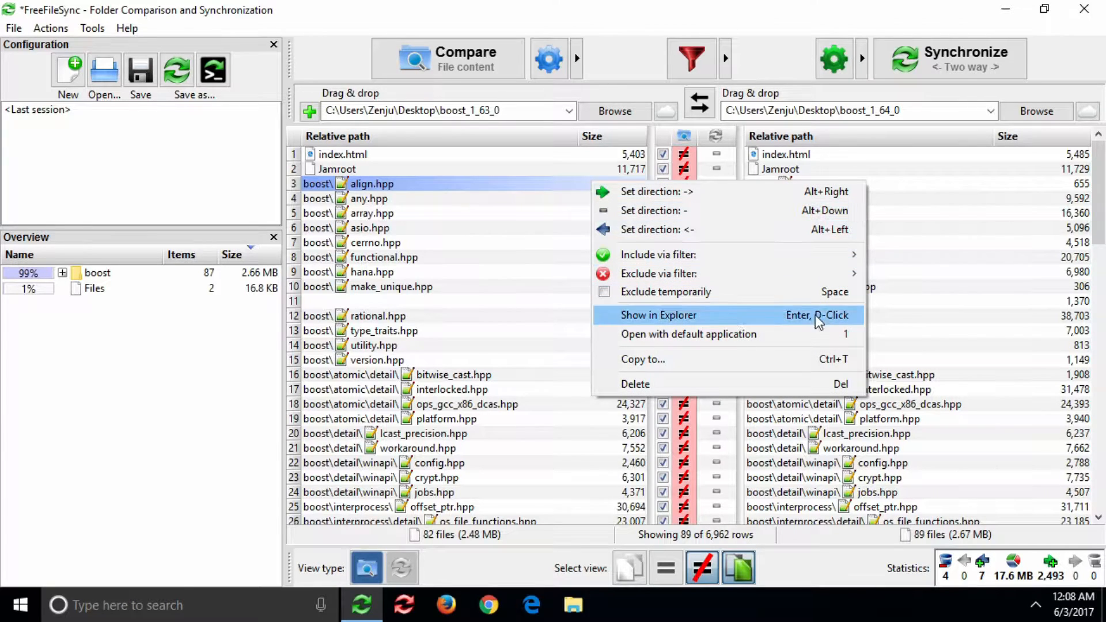
pyautogui.moveTo(688, 333)
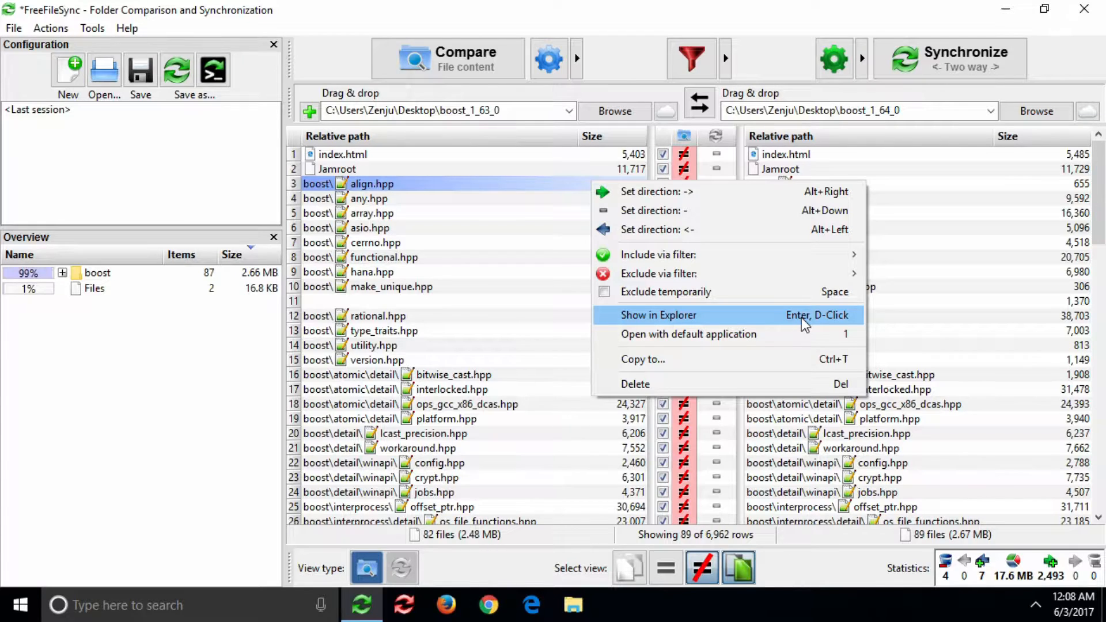
pyautogui.moveTo(837, 323)
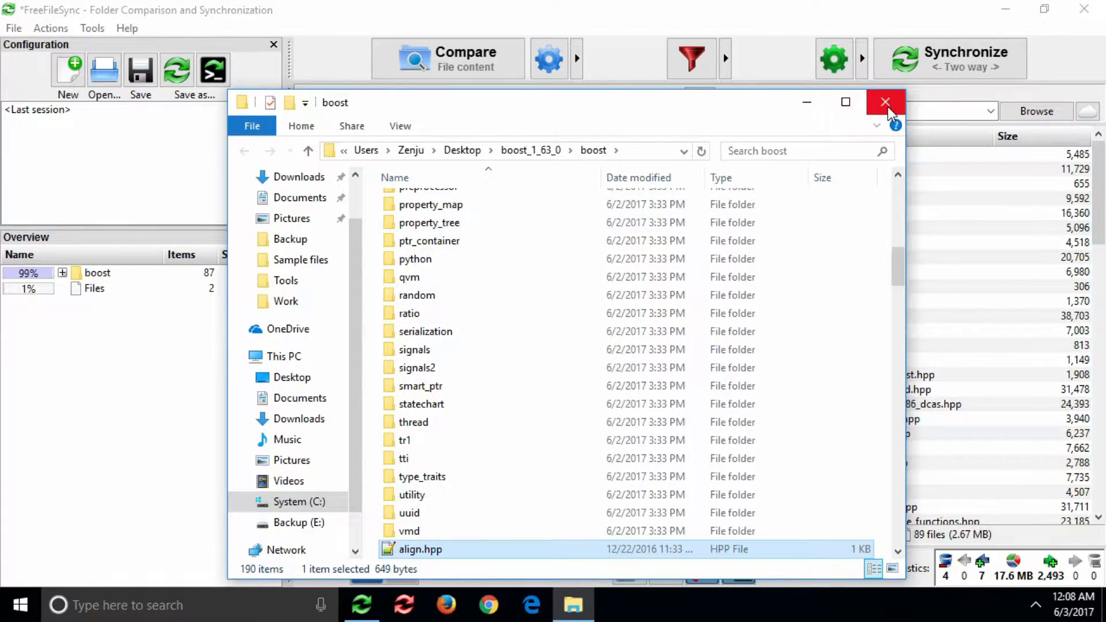
pyautogui.click(886, 103)
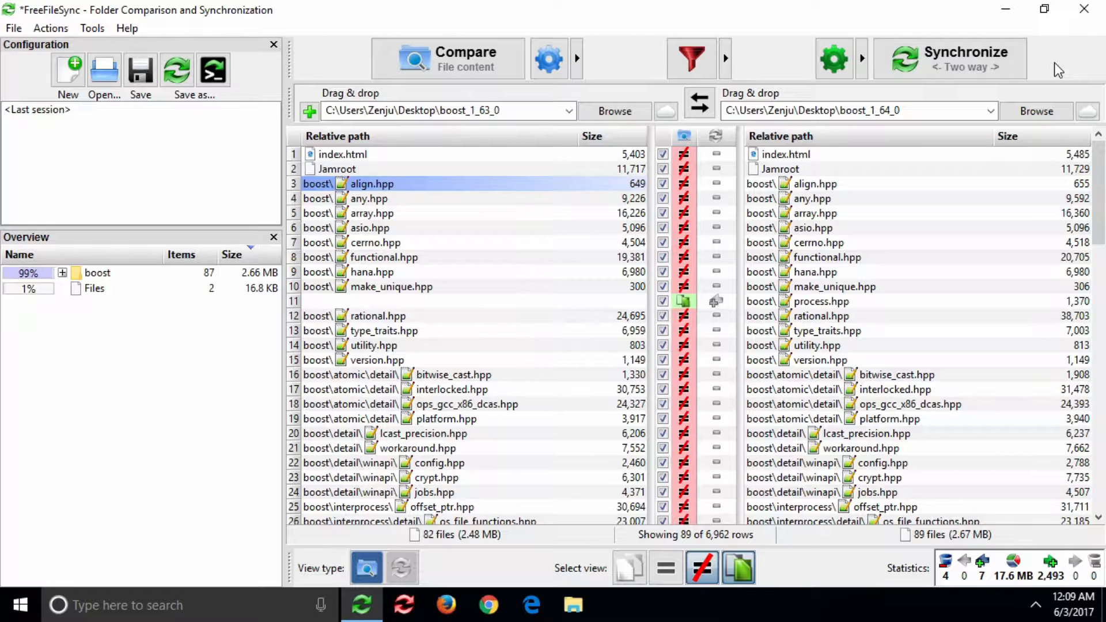
pyautogui.moveTo(1026, 73)
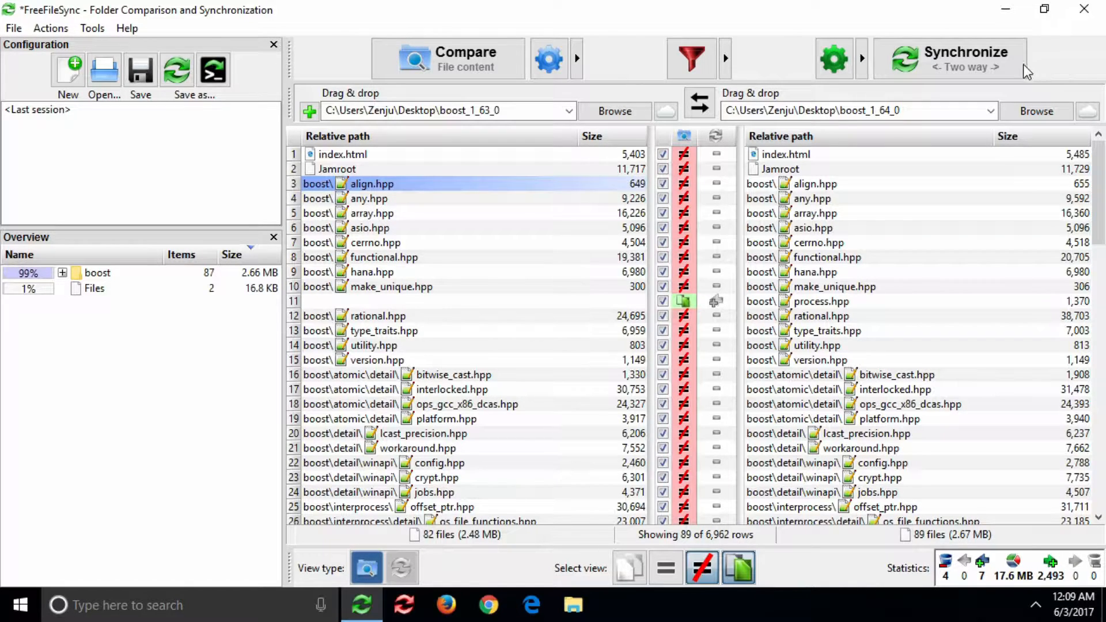
# - In Tools > Options, add a new context menu entry described as 'WinMerge'
pyautogui.click(92, 28)
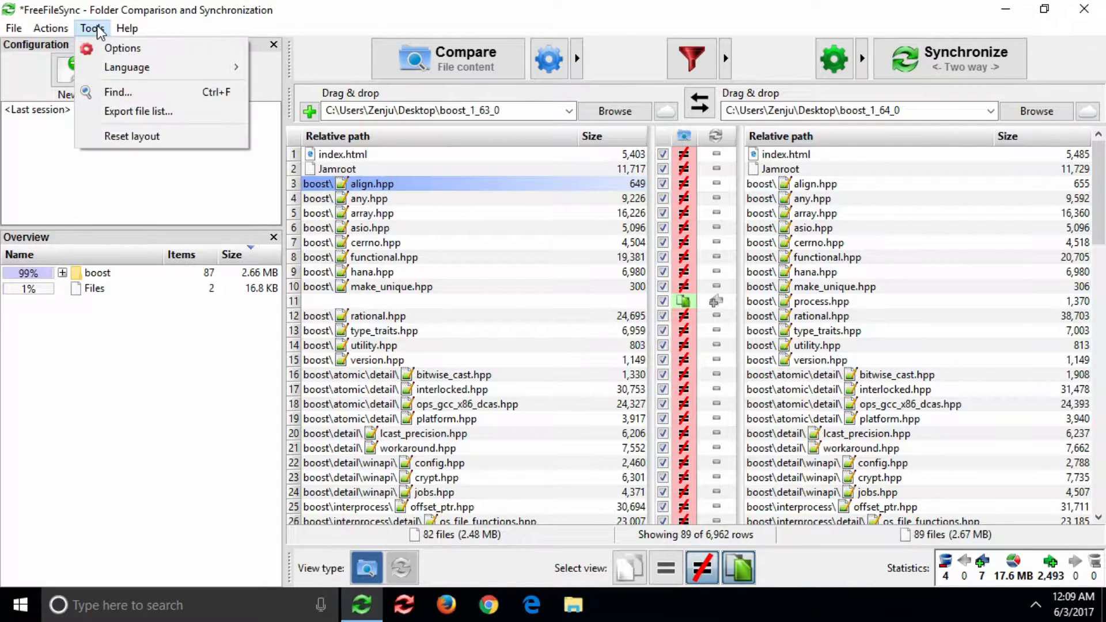
pyautogui.click(123, 48)
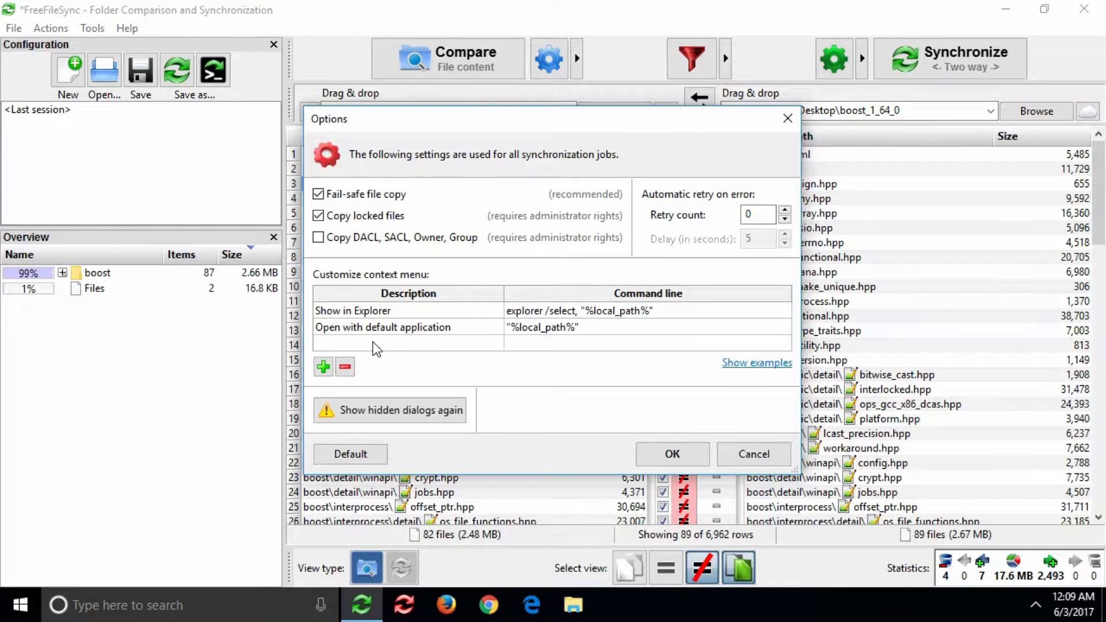
pyautogui.write('Win')
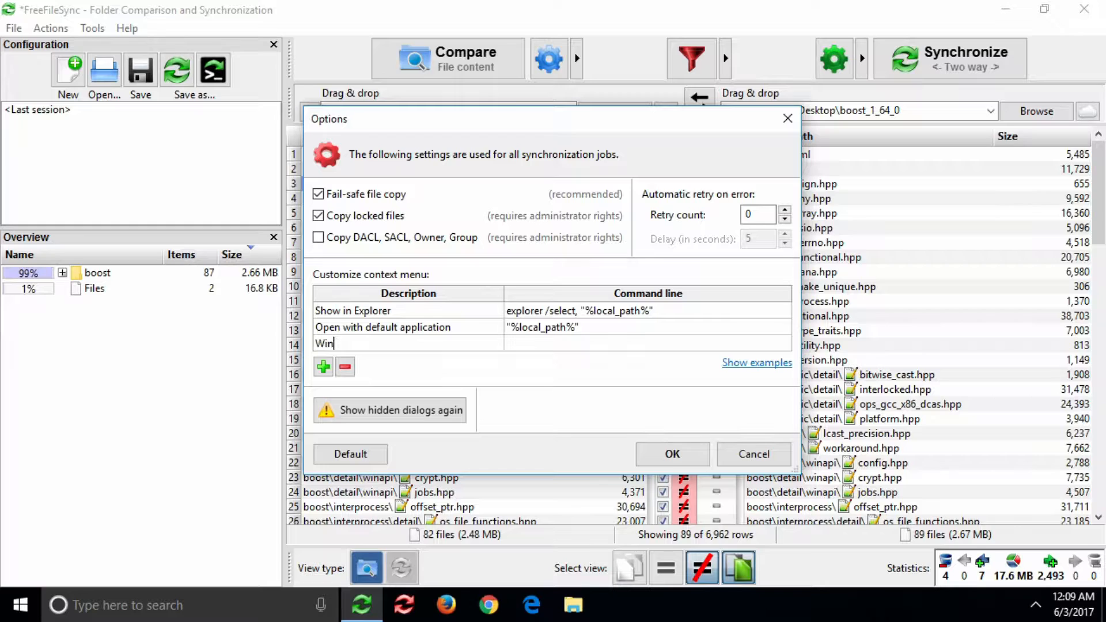
pyautogui.write('Merge')
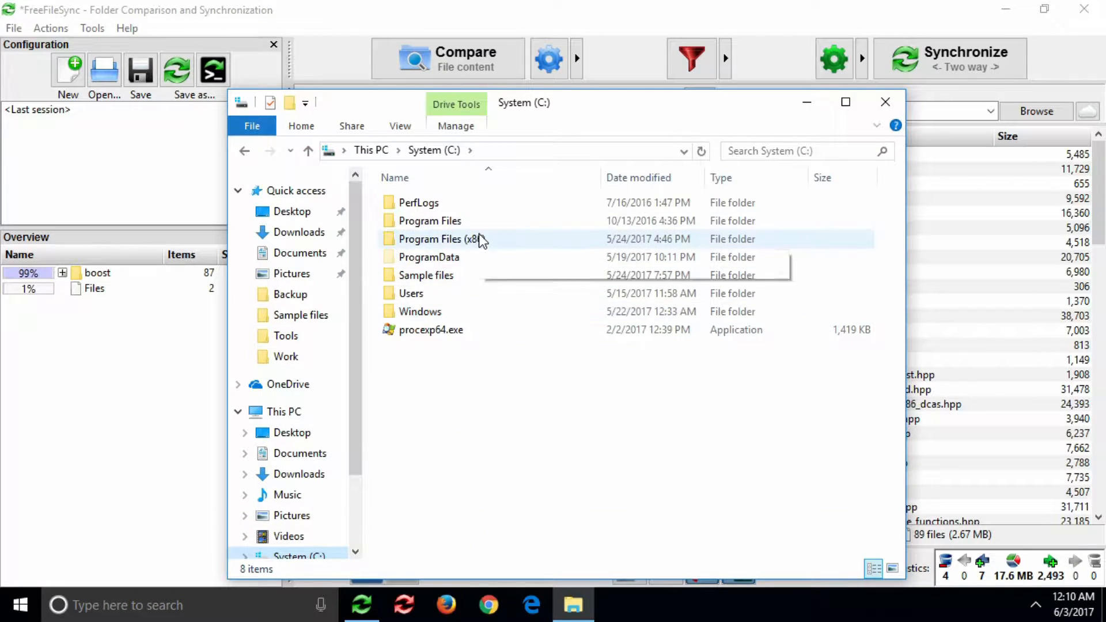
# - Browse to C:\Program Files (x86)\WinMerge and copy the WinMergeU.exe path
pyautogui.doubleClick(437, 239)
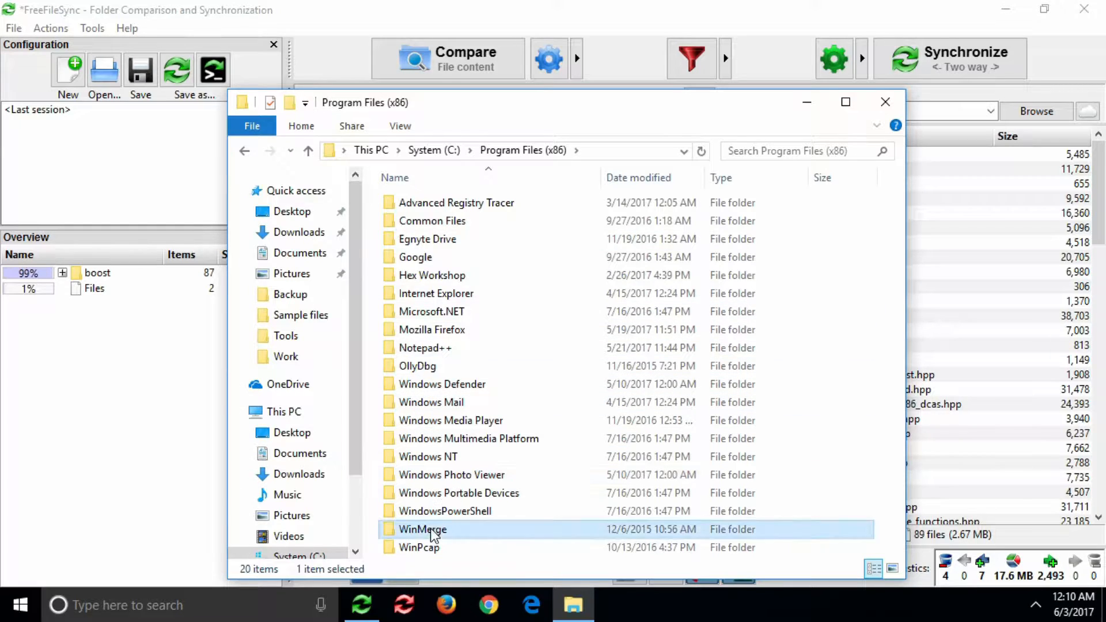
pyautogui.doubleClick(422, 528)
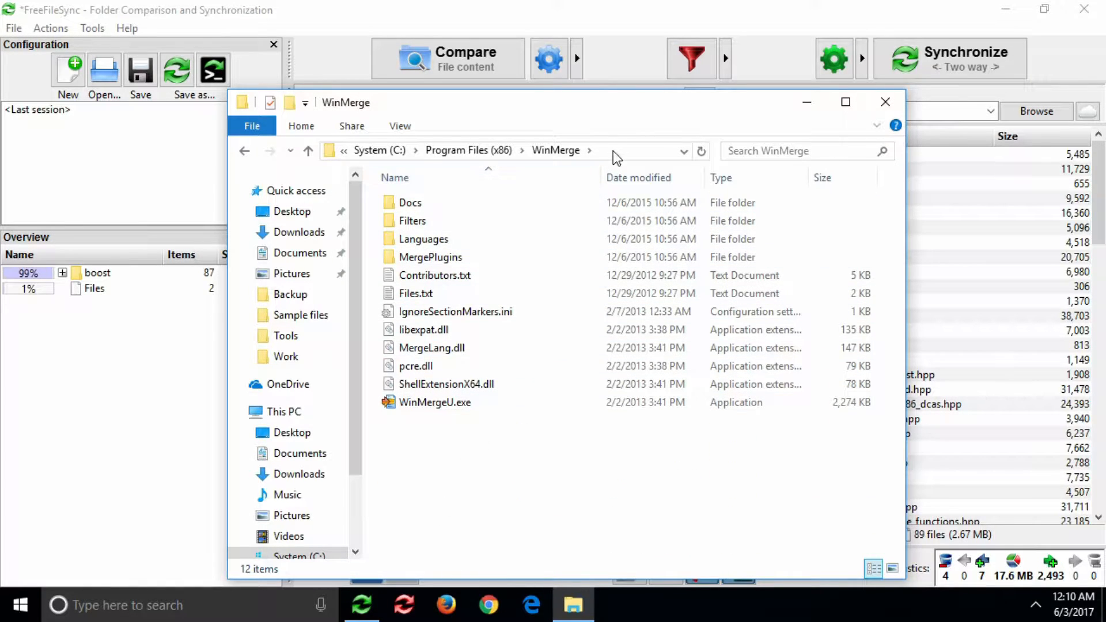
pyautogui.rightClick(494, 151)
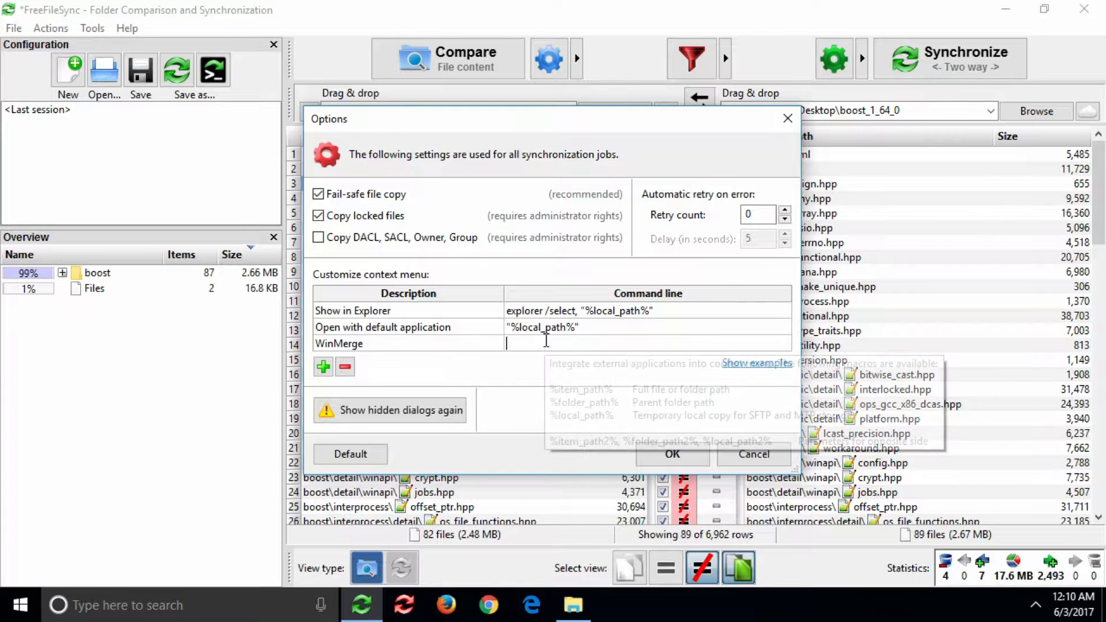
pyautogui.write('C:\\Program Files (x86)\\WinMerge\\')
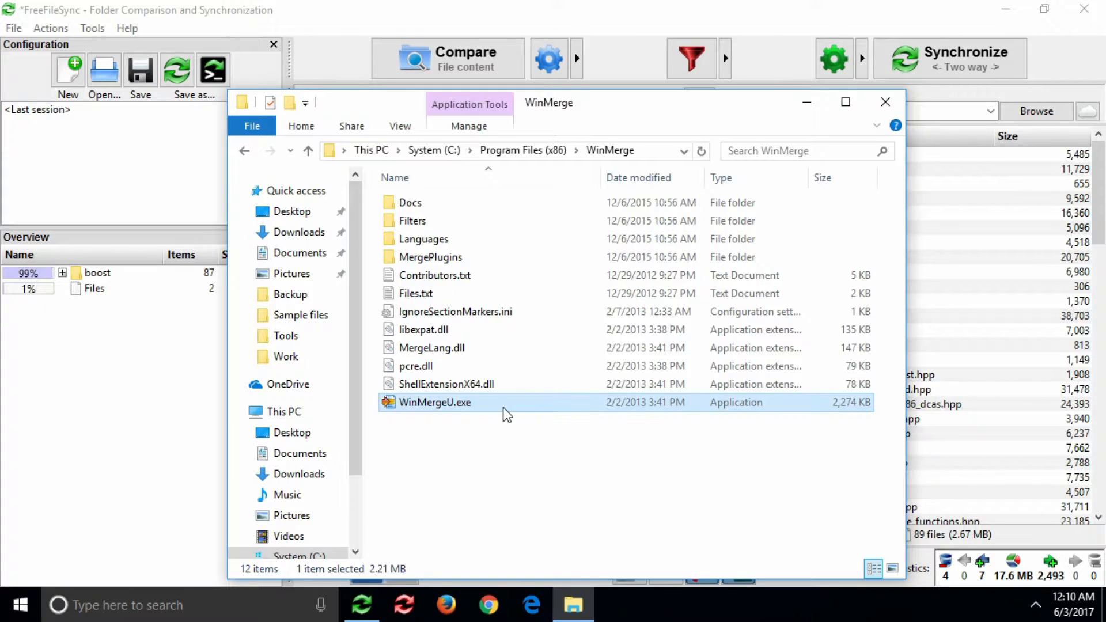
pyautogui.rightClick(434, 402)
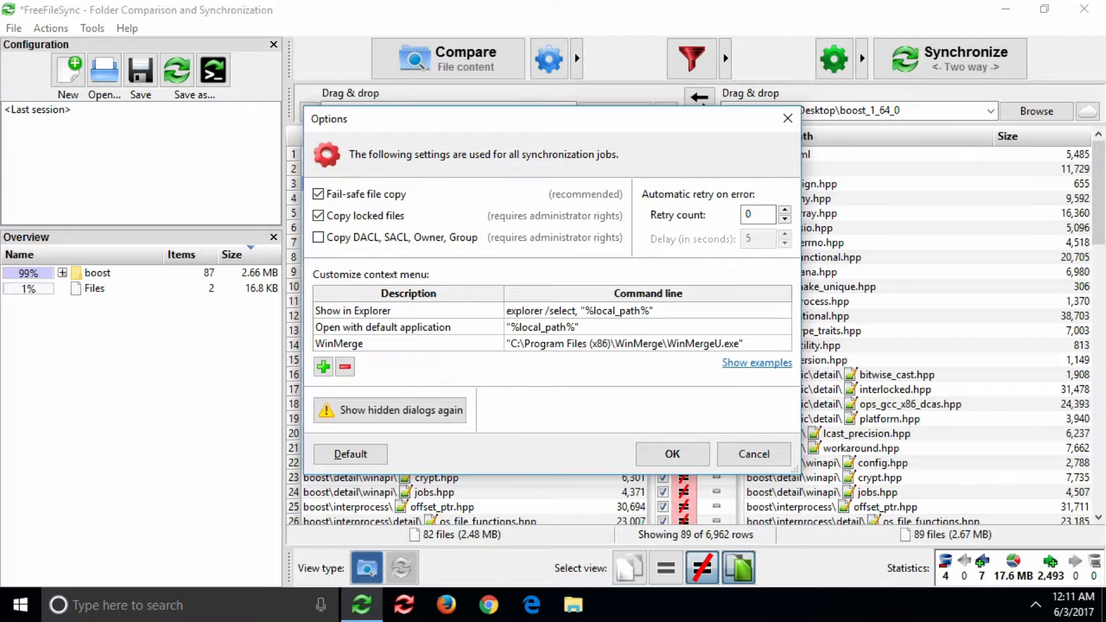
# - Fill the WinMerge command line cell with "C:\Program Files (x86)\WinMerge\WinMergeU.exe"
pyautogui.click(624, 343)
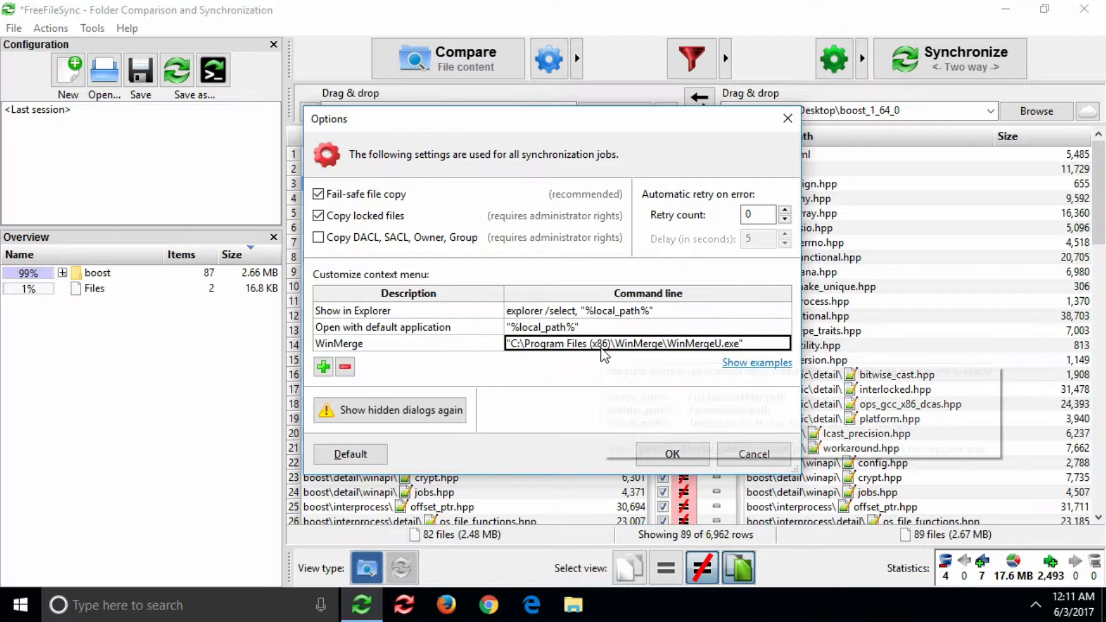
pyautogui.moveTo(756, 362)
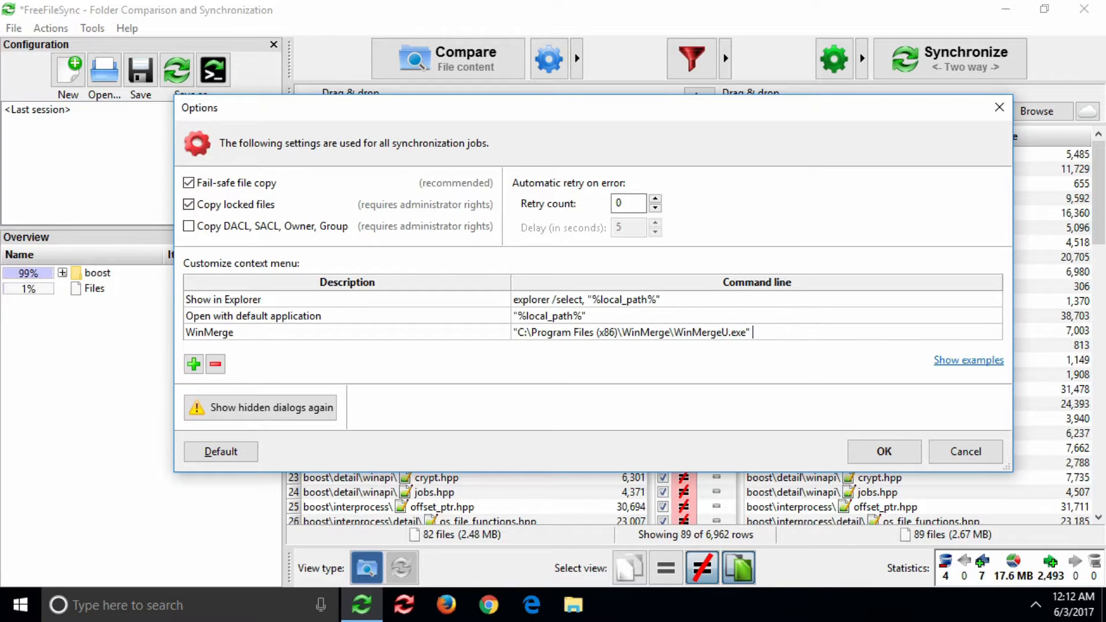
# - Append "%local_path%" "%local_path2%" to the WinMerge command and confirm with OK
pyautogui.write('"%local"')
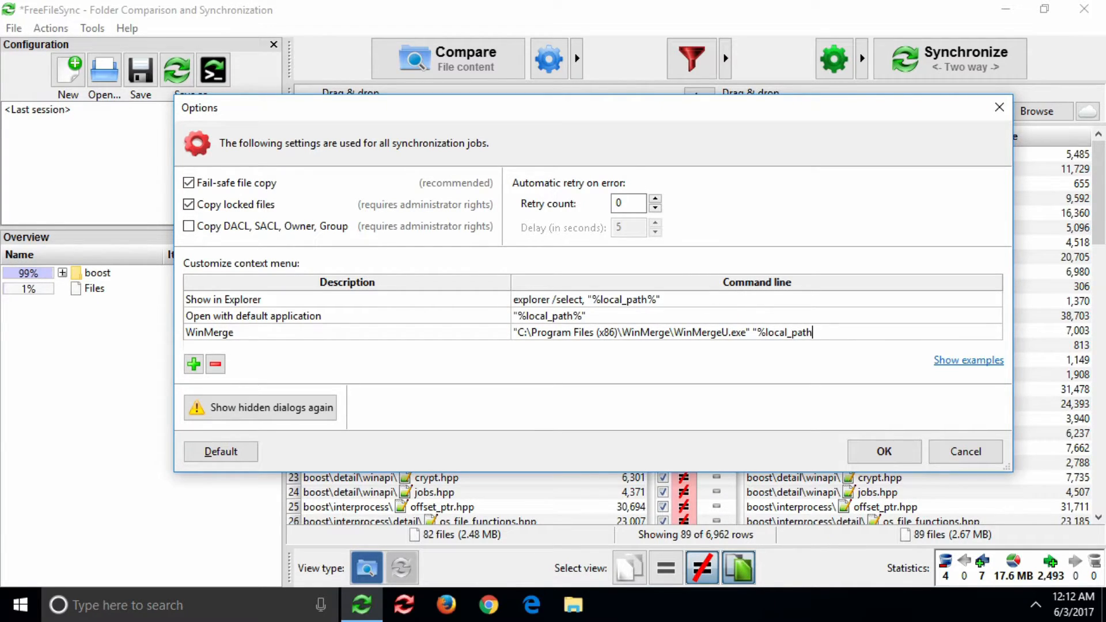
pyautogui.write('%"')
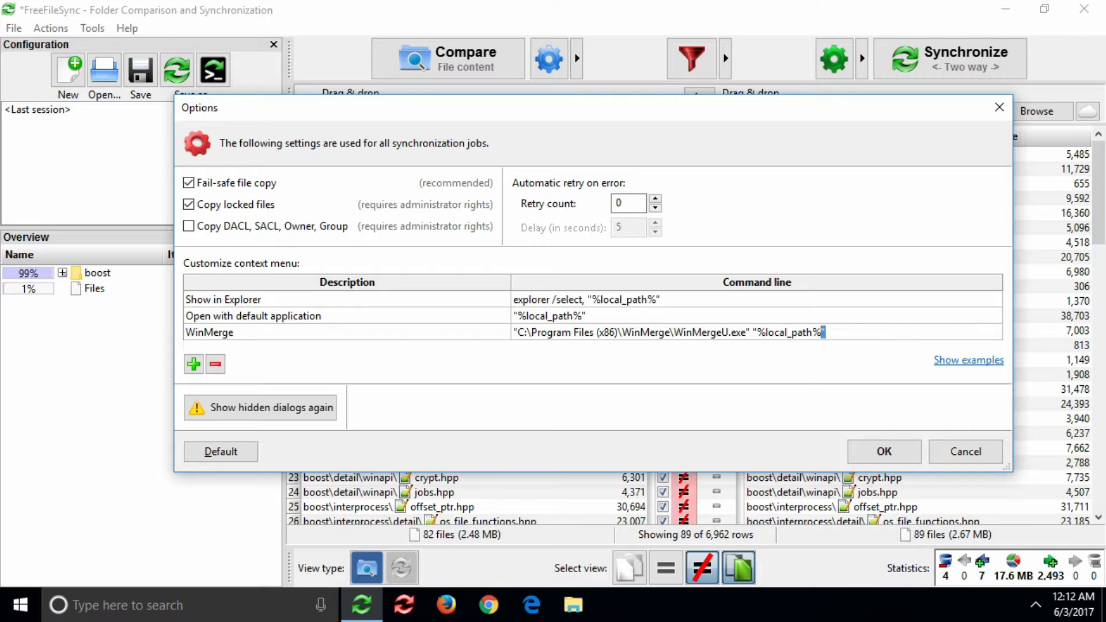
pyautogui.doubleClick(788, 331)
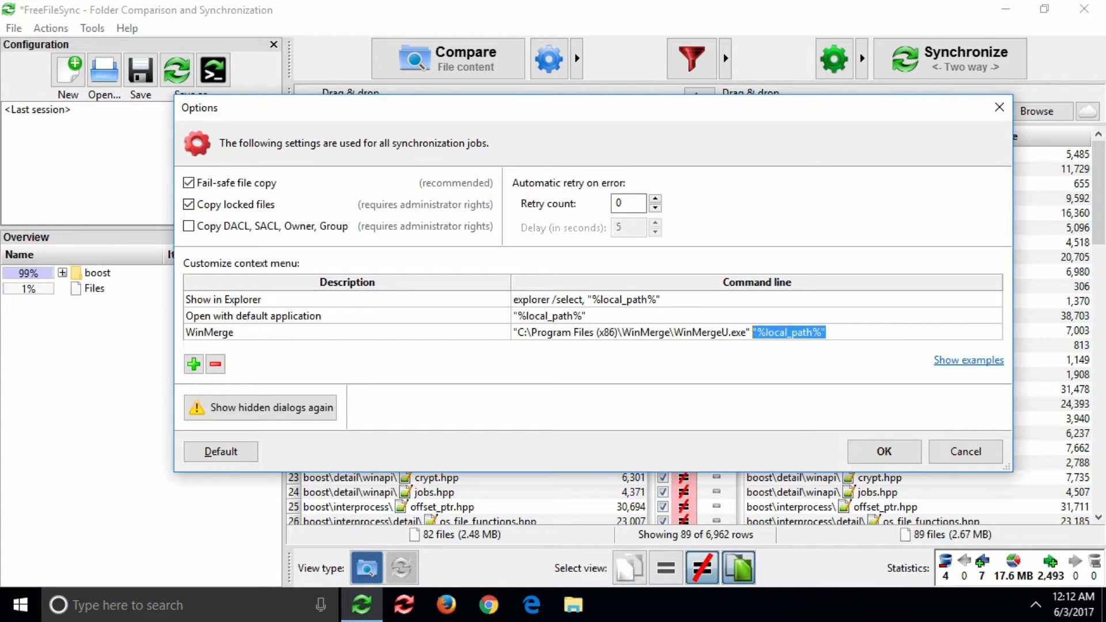
pyautogui.write('"%local_path%"')
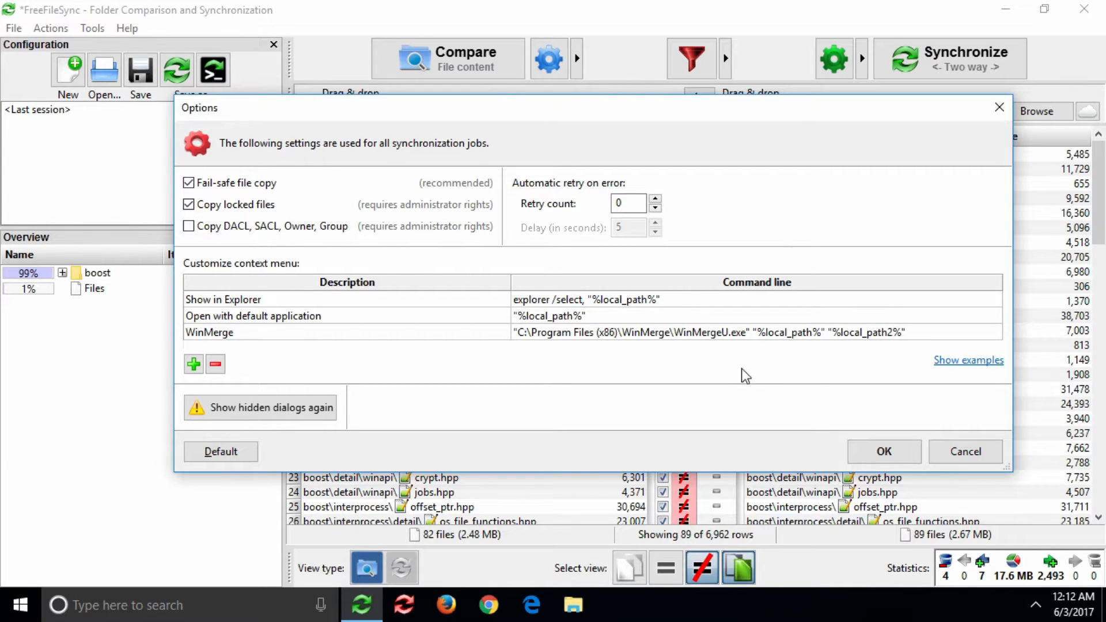
pyautogui.click(883, 451)
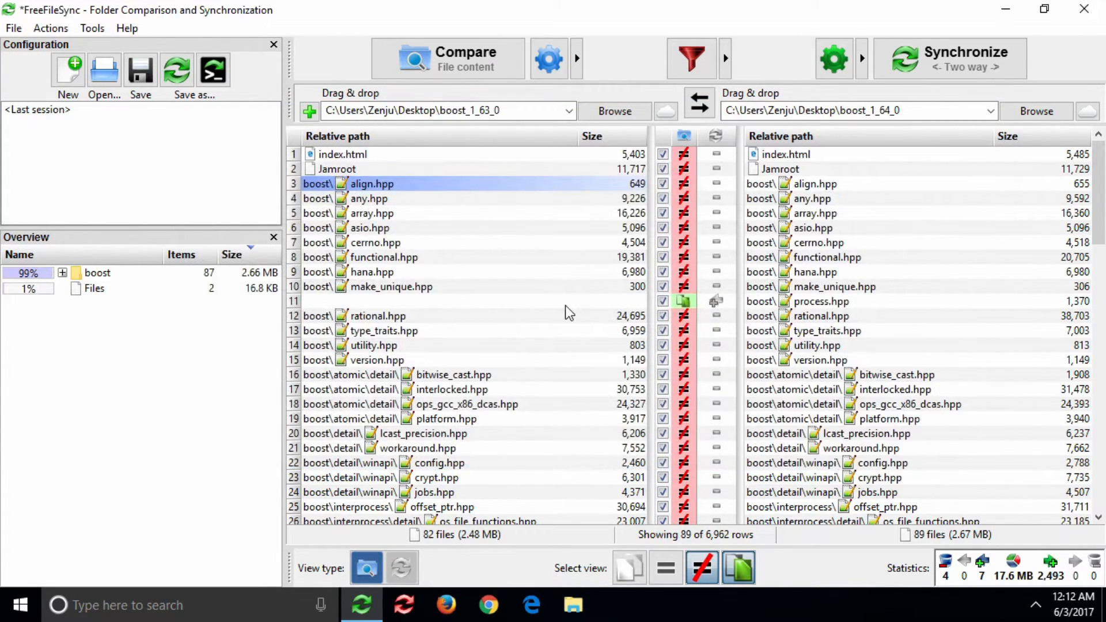
pyautogui.rightClick(372, 183)
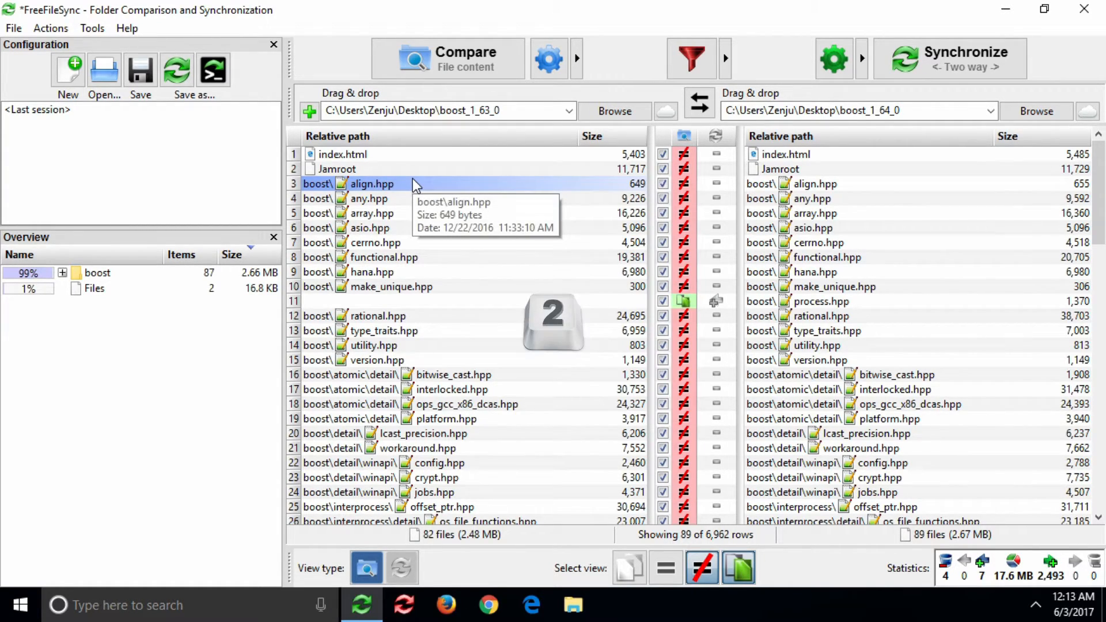
pyautogui.doubleClick(371, 185)
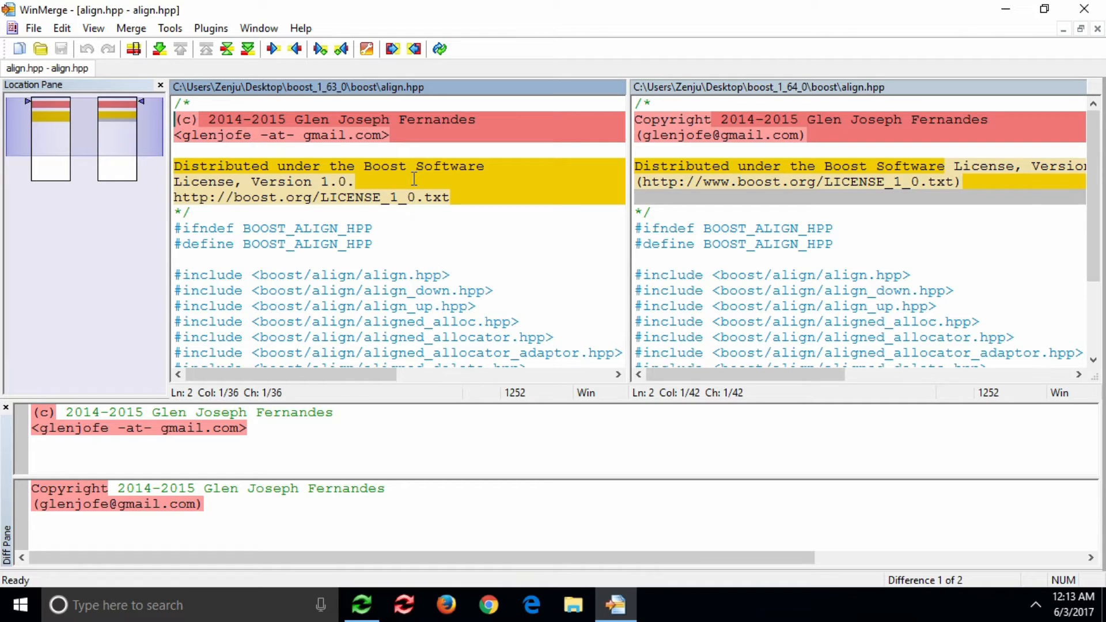
pyautogui.moveTo(584, 155)
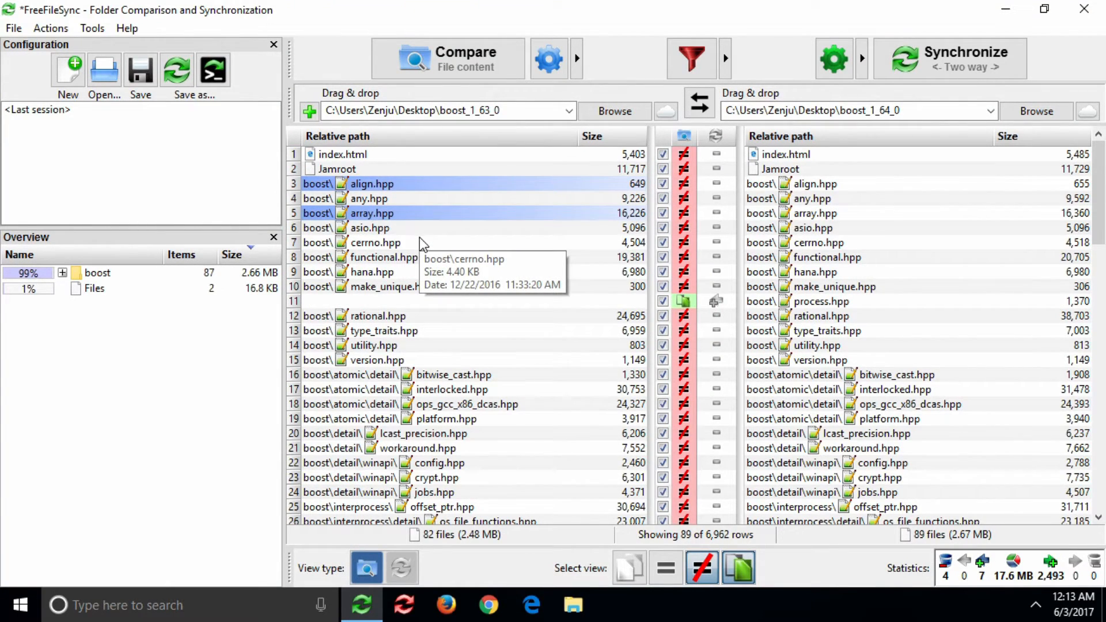
pyautogui.doubleClick(376, 242)
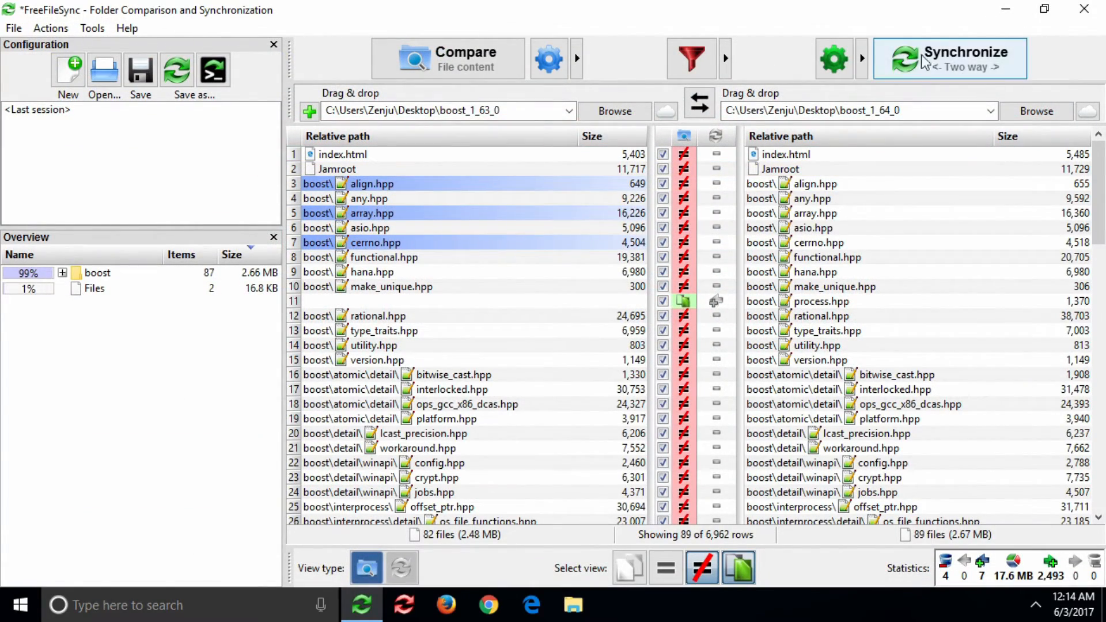
# - Reopen Tools > Options to view the three context-menu entries, including WinMerge
pyautogui.click(92, 29)
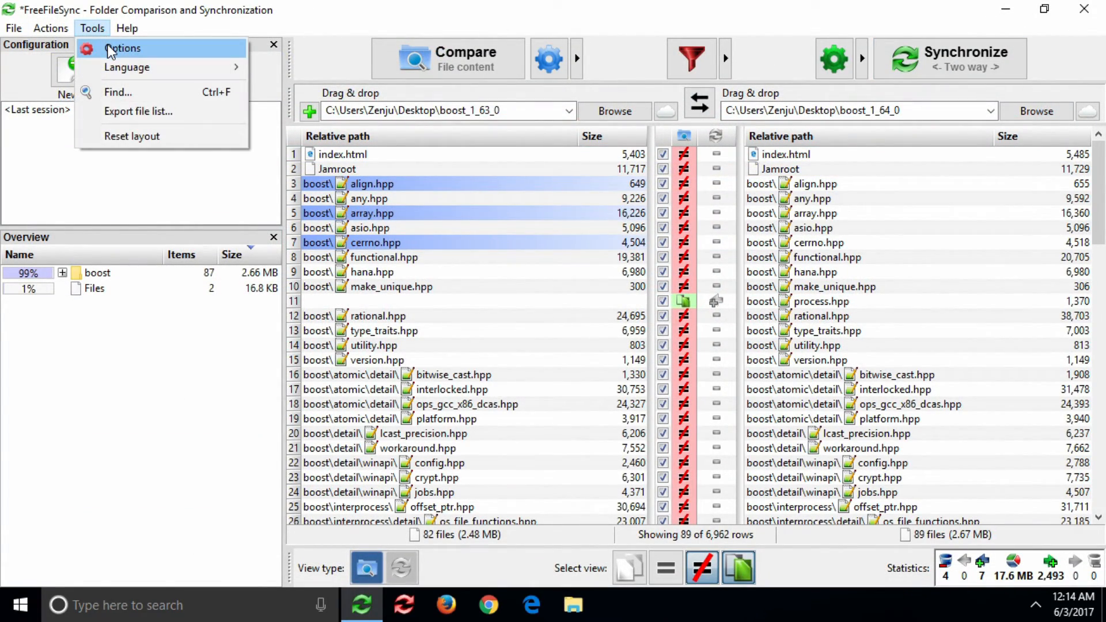
pyautogui.click(123, 48)
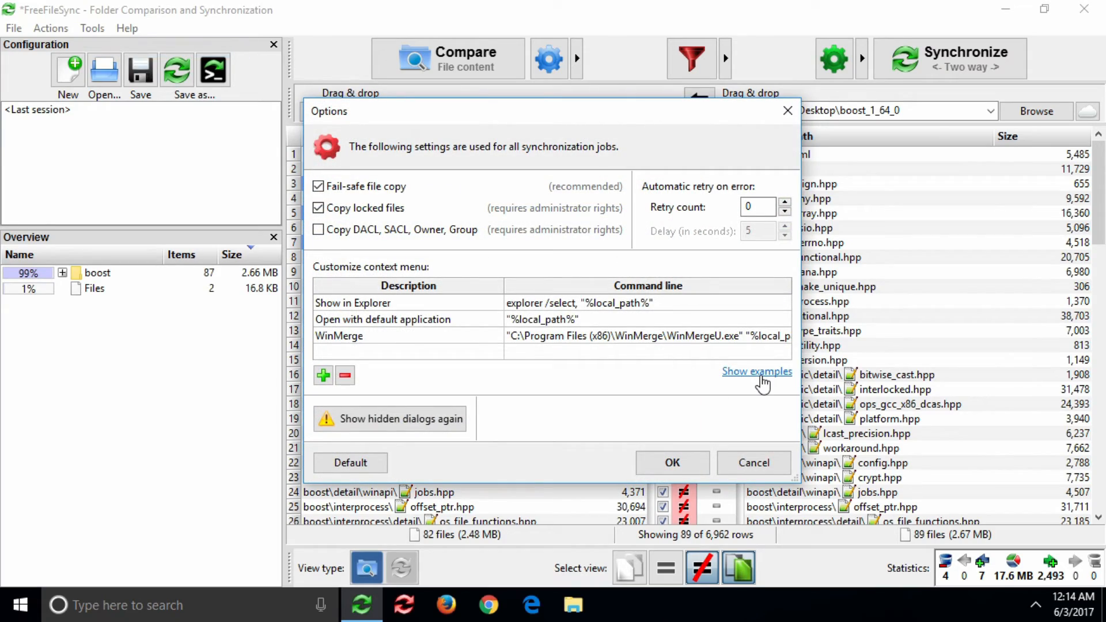